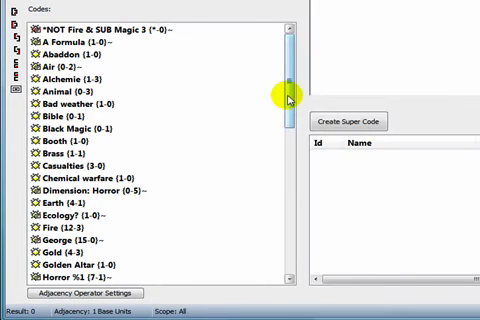
# Add a code from the Codes list so its four quotations appear in the results.
pyautogui.scroll(-3)
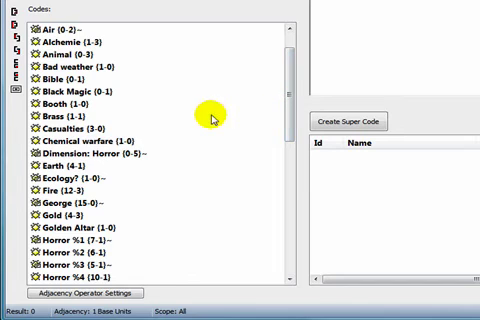
pyautogui.click(64, 164)
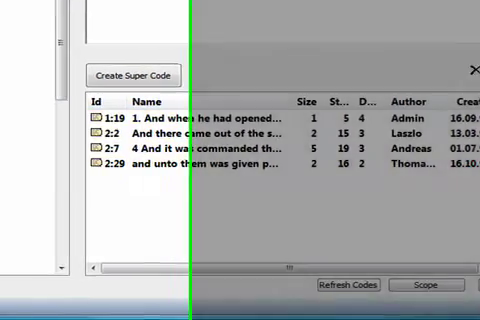
# Build the Earth OR Fire query, listing about a dozen quotations coded with either.
pyautogui.click(76, 130)
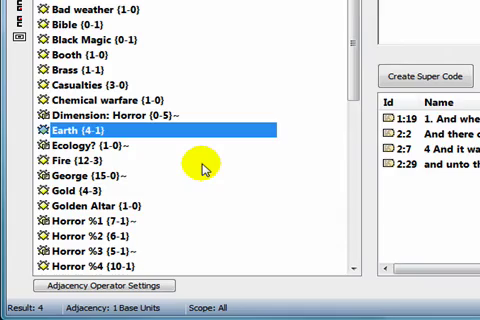
pyautogui.click(72, 158)
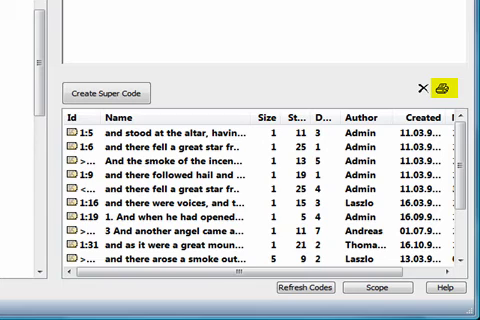
pyautogui.moveTo(424, 92)
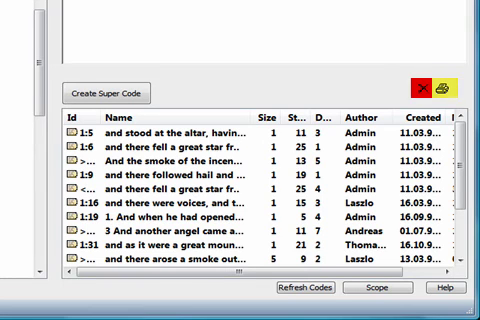